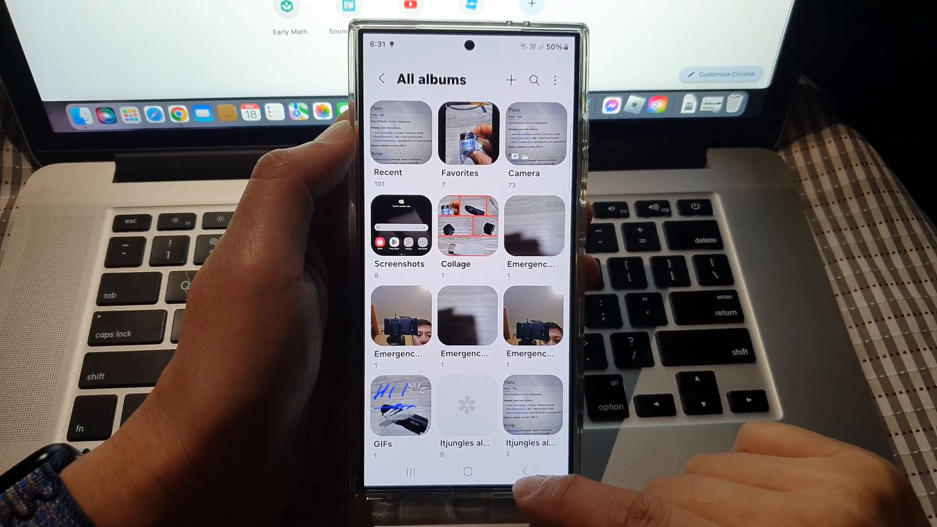
# Return to the home screen and relaunch Gallery on its Albums tab
pyautogui.click(468, 471)
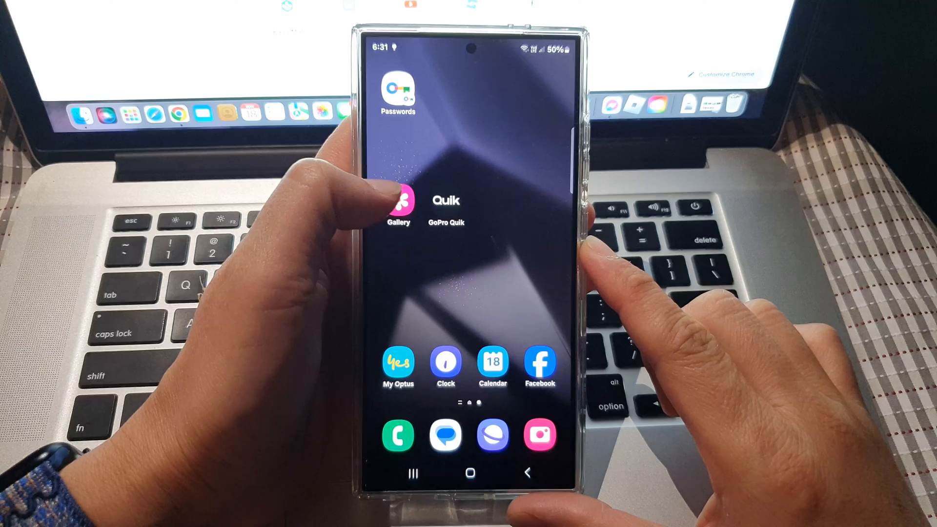
pyautogui.click(399, 200)
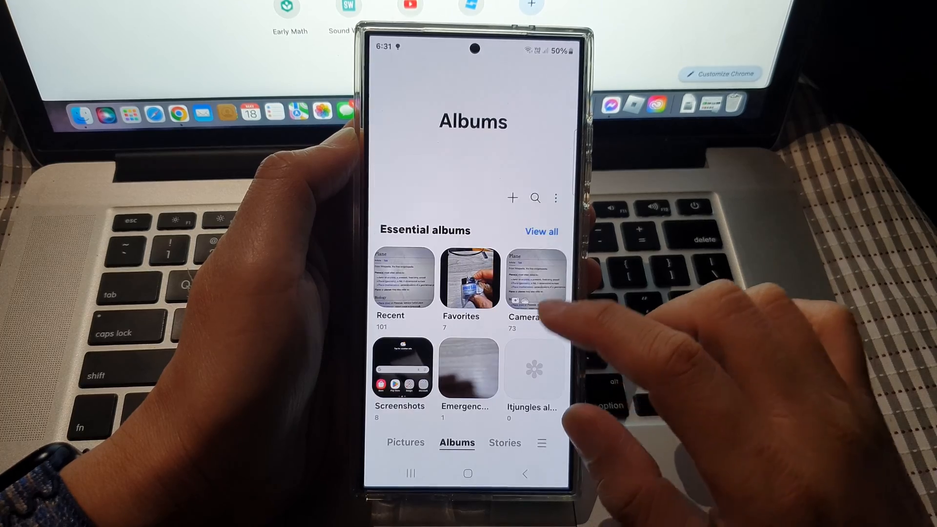
# Show the full album list and bring up the Choose what to create menu
pyautogui.click(541, 231)
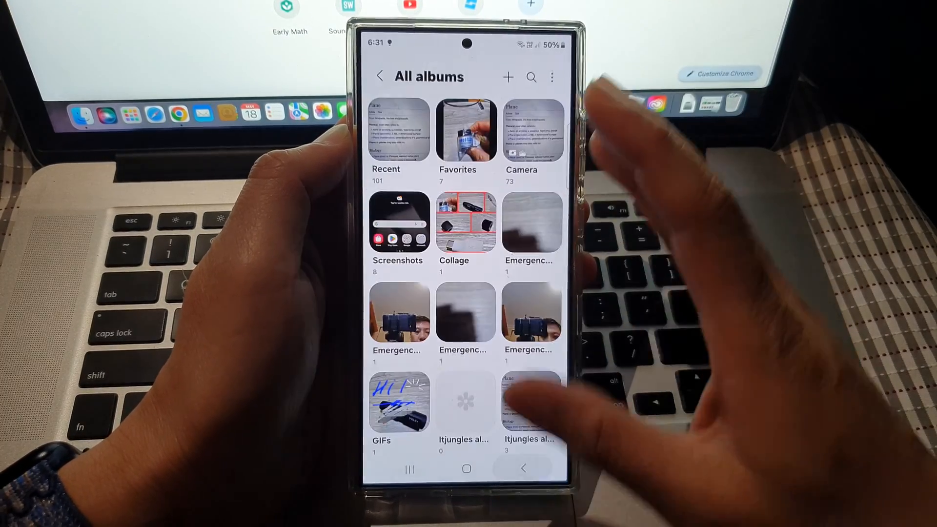
pyautogui.click(508, 78)
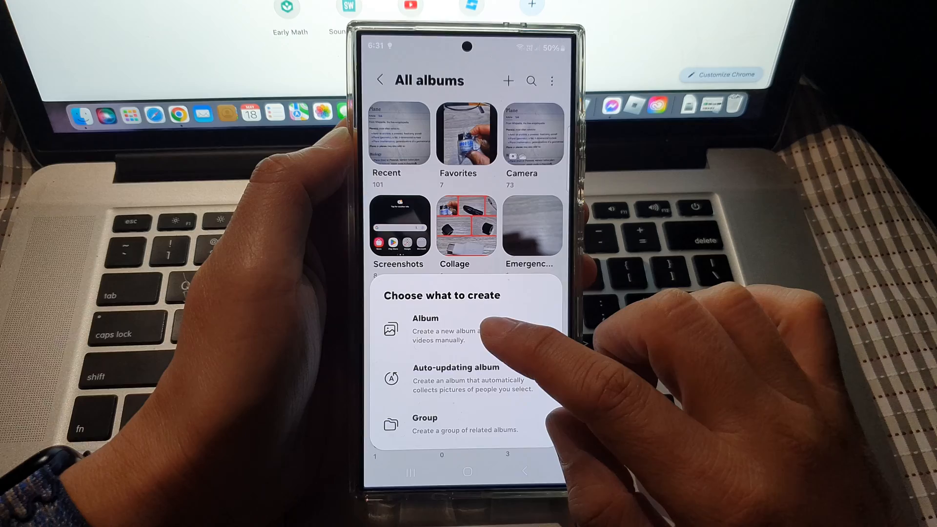
# Create a regular album named 'Bali holiday 2024', reaching the empty item picker
pyautogui.click(426, 319)
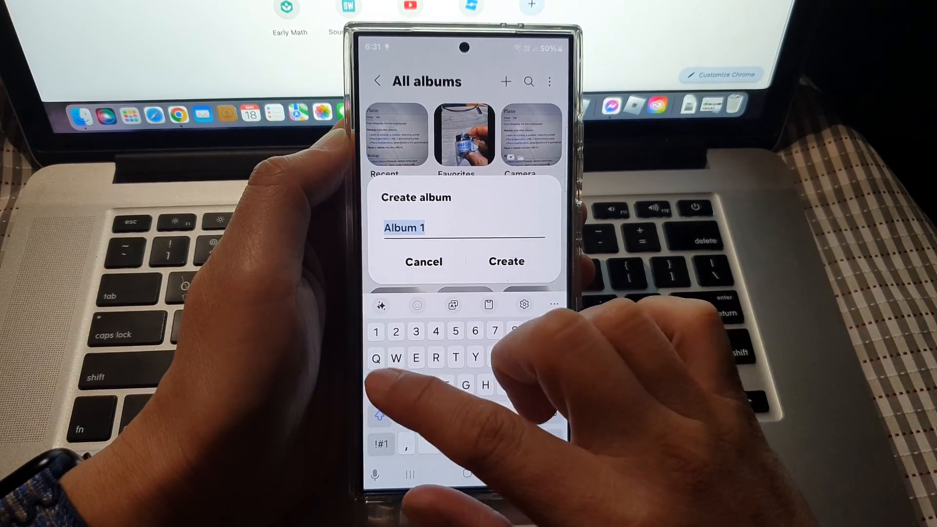
pyautogui.write('Bali holiday')
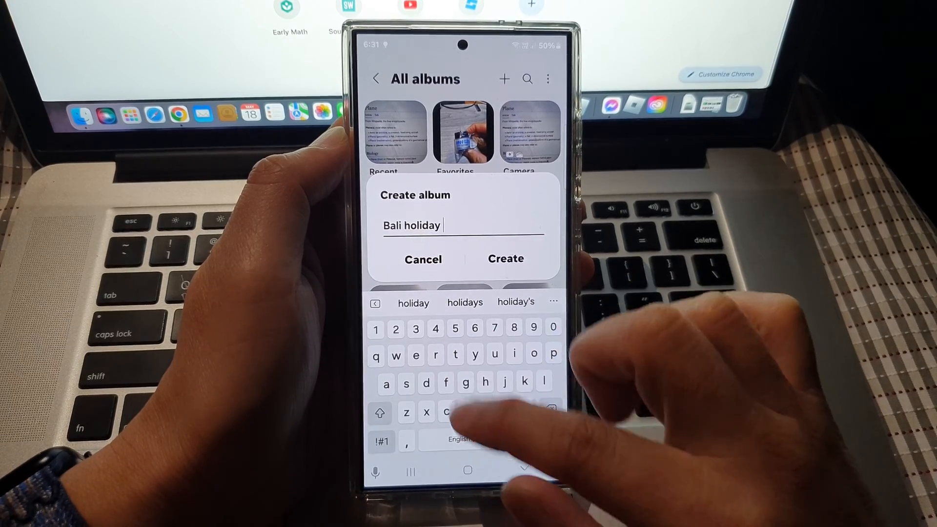
pyautogui.write('202')
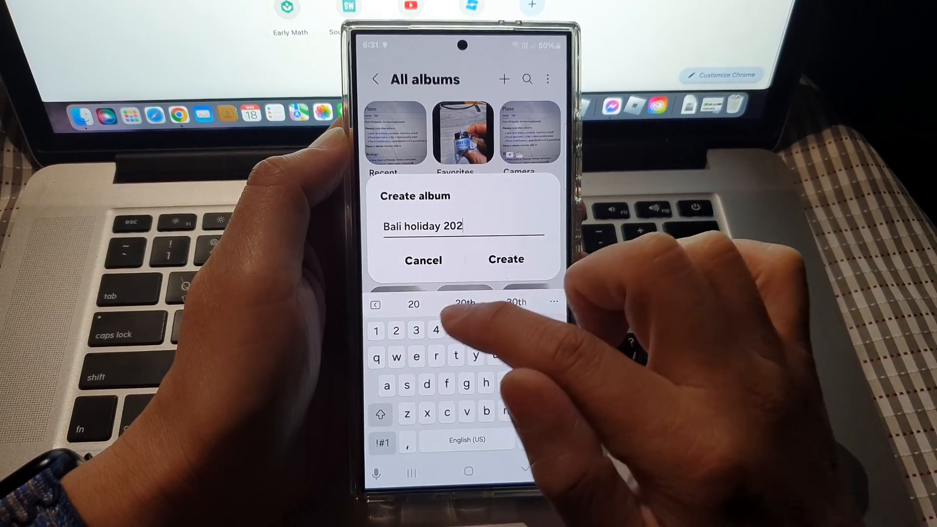
pyautogui.write('4')
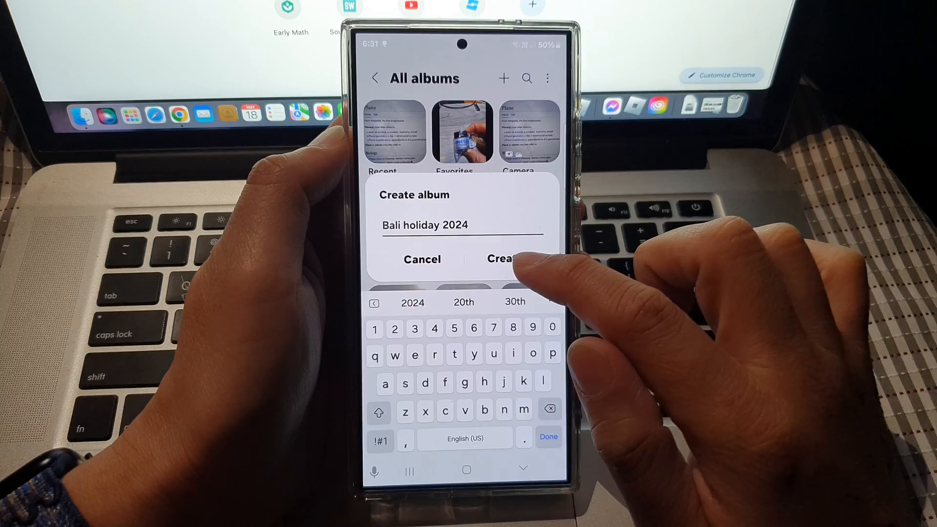
pyautogui.click(503, 259)
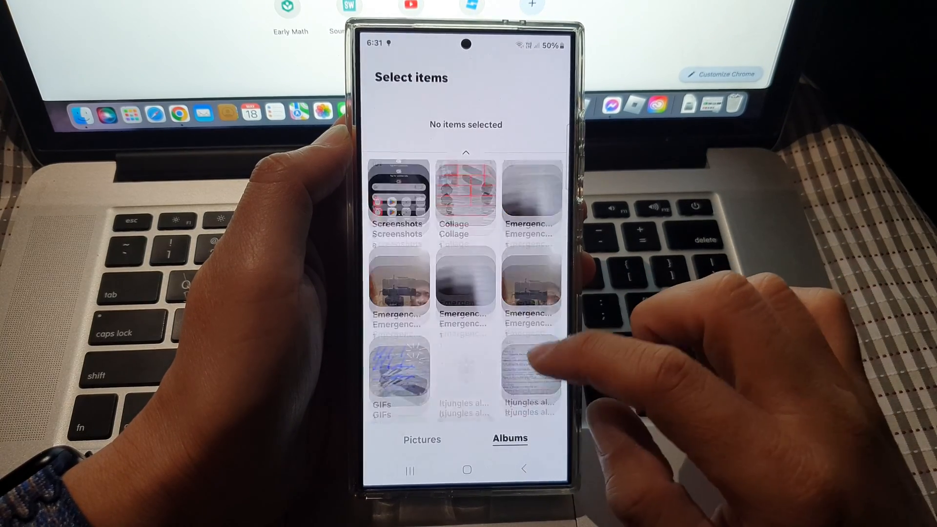
# Pick eight photos and videos from Pictures and start copying them into the album
pyautogui.scroll(-3)
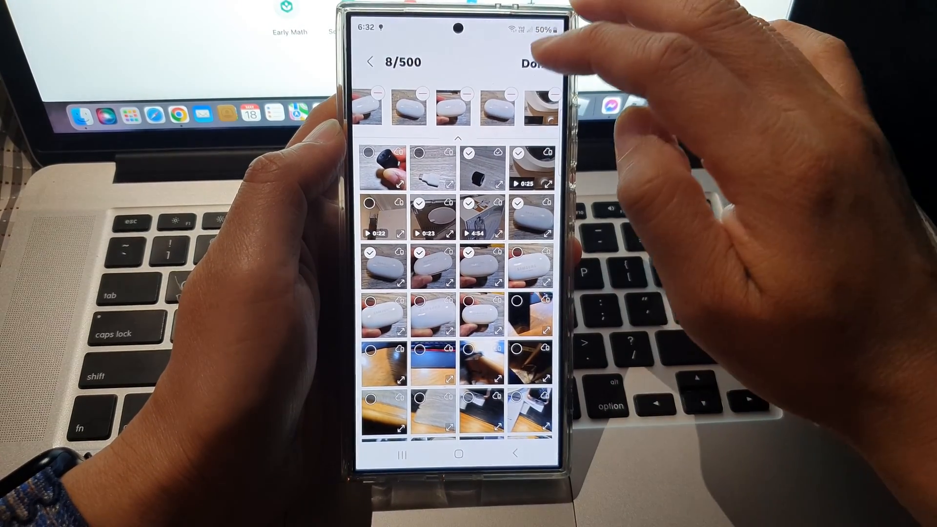
pyautogui.click(535, 62)
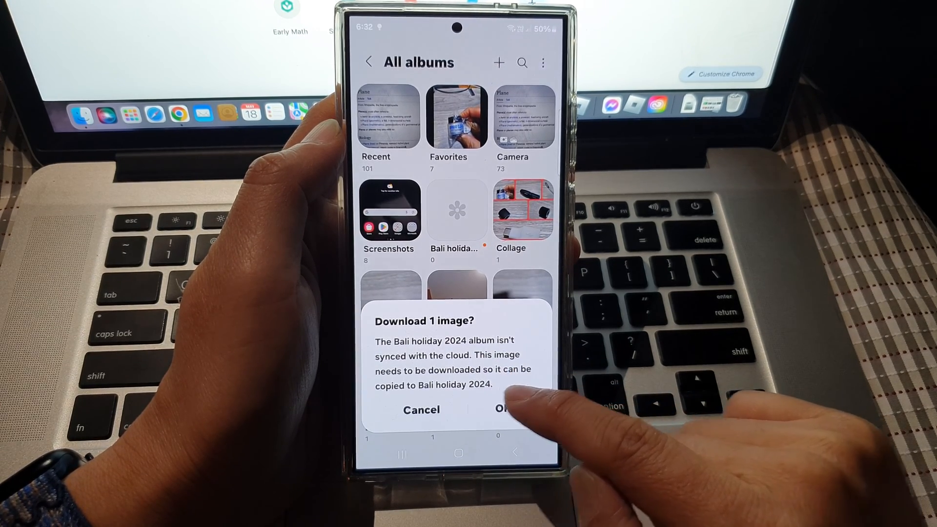
# Allow the one cloud image to download so the copy completes
pyautogui.click(505, 409)
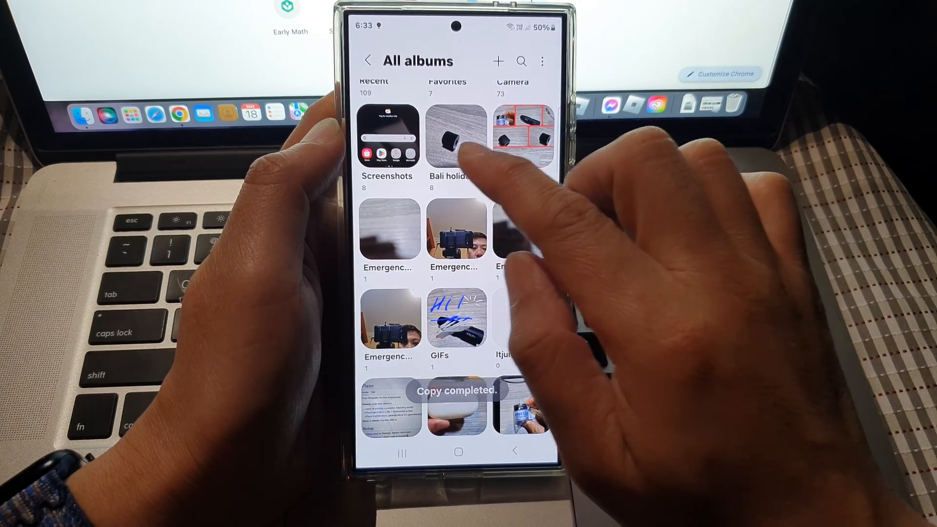
# View Bali holiday 2024 showing 5 images and 3 videos, then return to the albums overview
pyautogui.click(456, 140)
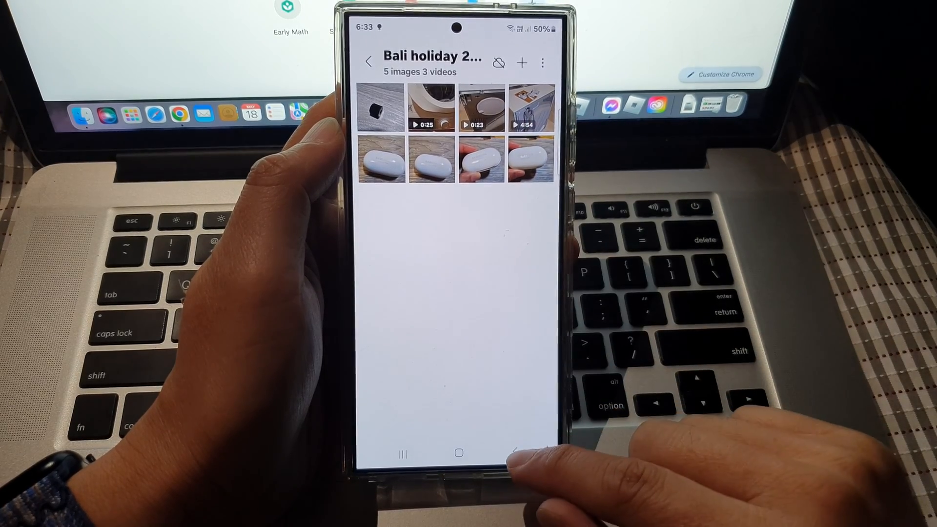
pyautogui.click(367, 62)
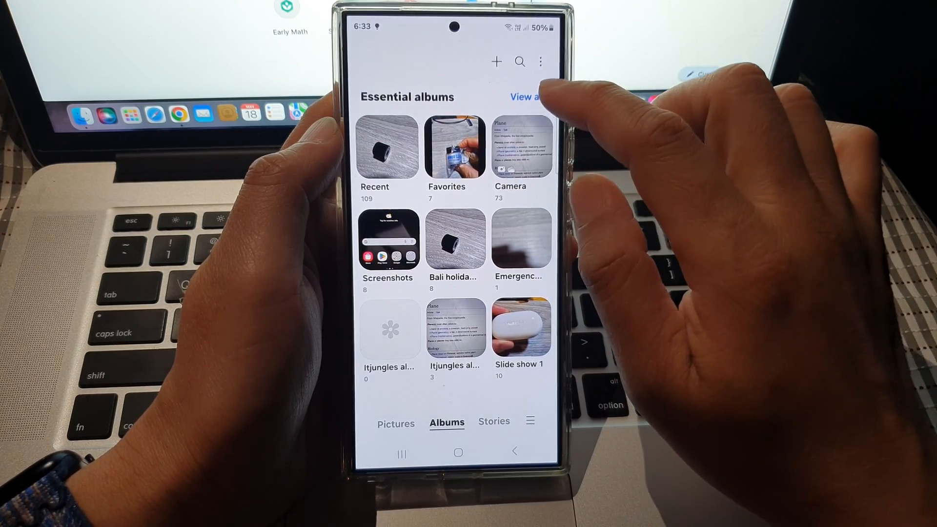
# Reopen Bali holiday 2024 from the full album list, then leave for the home screen
pyautogui.click(526, 97)
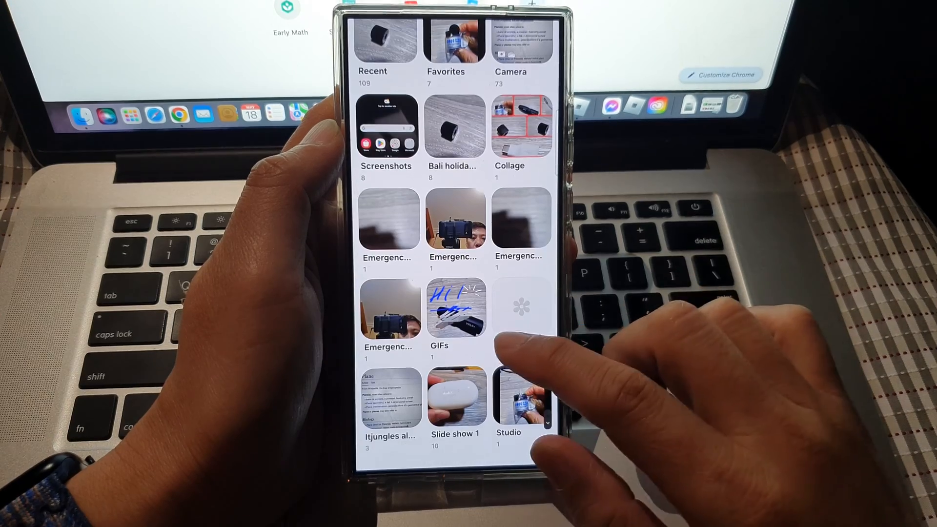
pyautogui.click(455, 127)
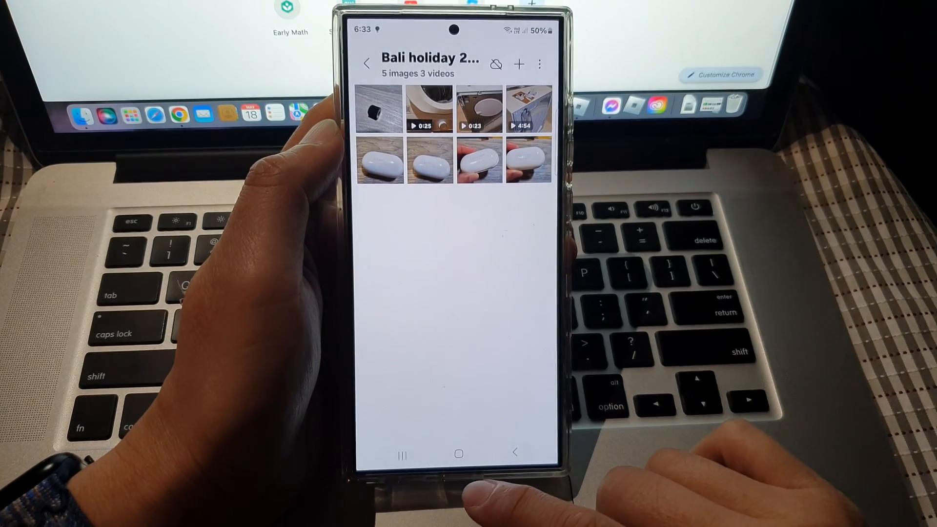
pyautogui.click(458, 452)
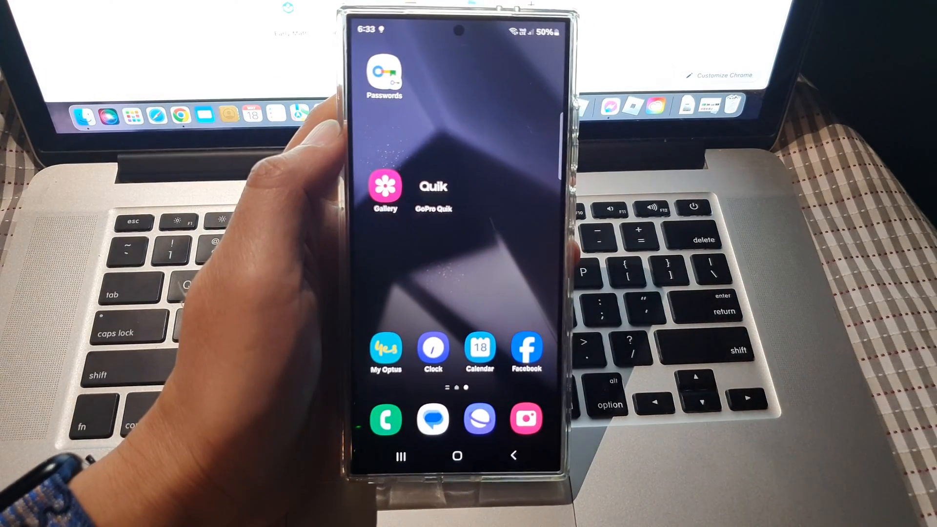